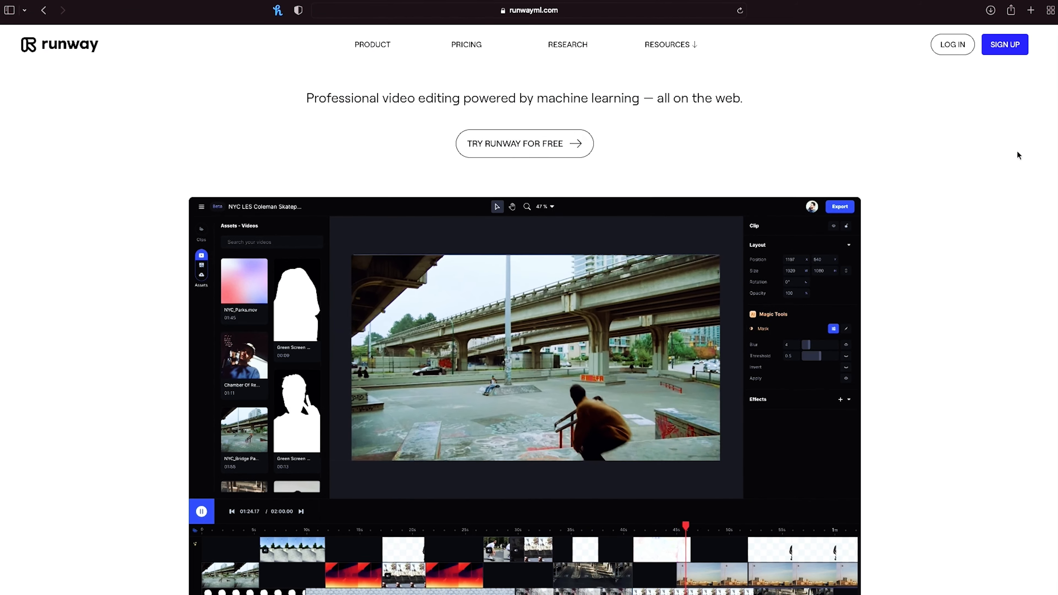
- Scroll the Projects dashboard to see the listed projects, including bball
scroll("down", 3)
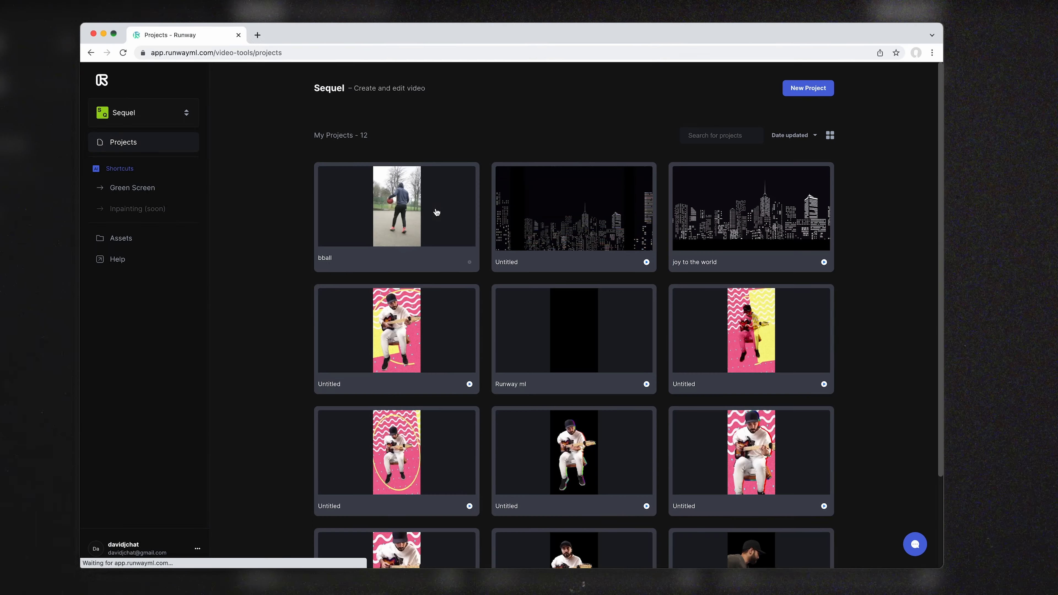
- Scroll the projects grid before entering a project editor with its video assets
scroll("down", 3)
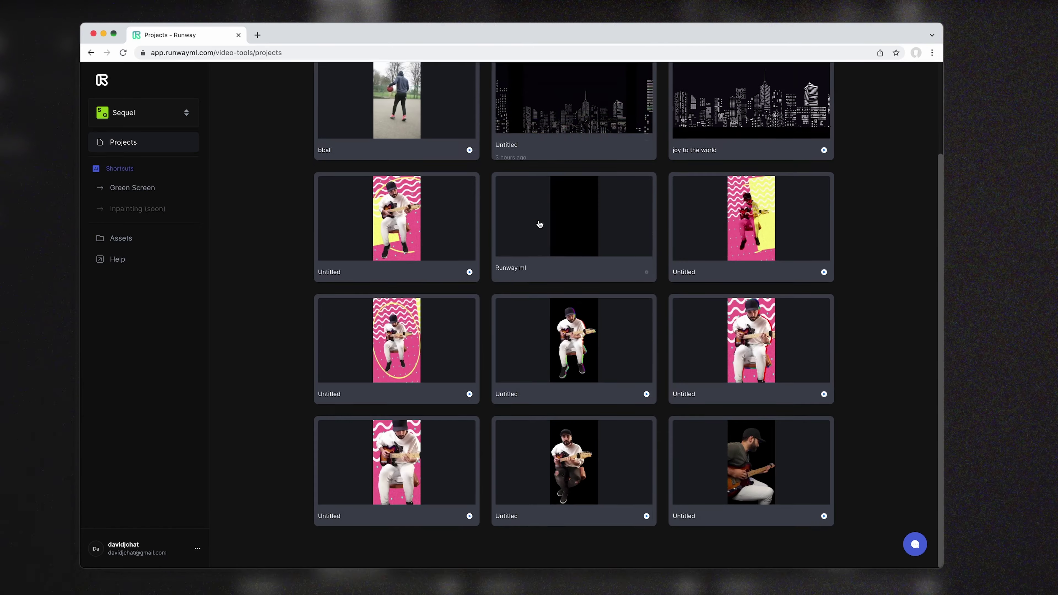
scroll("up", 3)
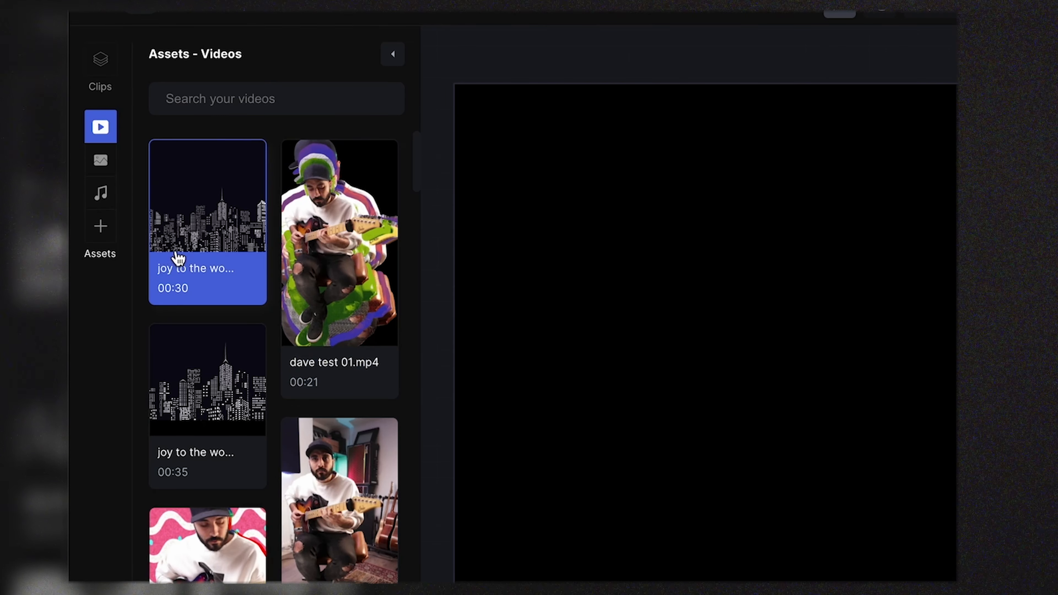
- Start a new project to hold the 02.MP4 basketball footage
left_click(99, 160)
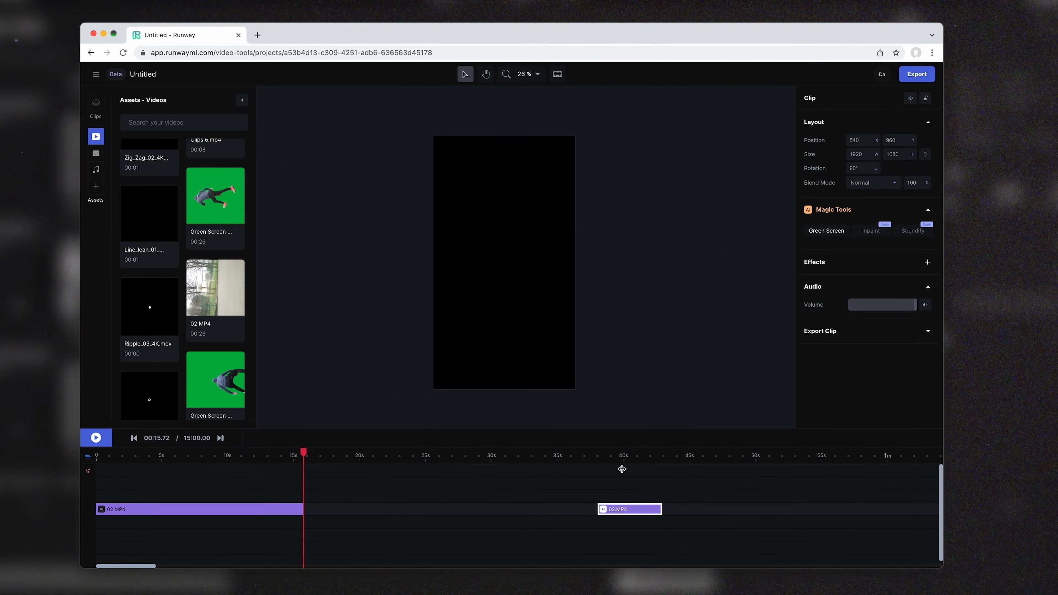
- Select the 02.MP4 clip from its start and launch Green Screen masking on it
left_click(96, 437)
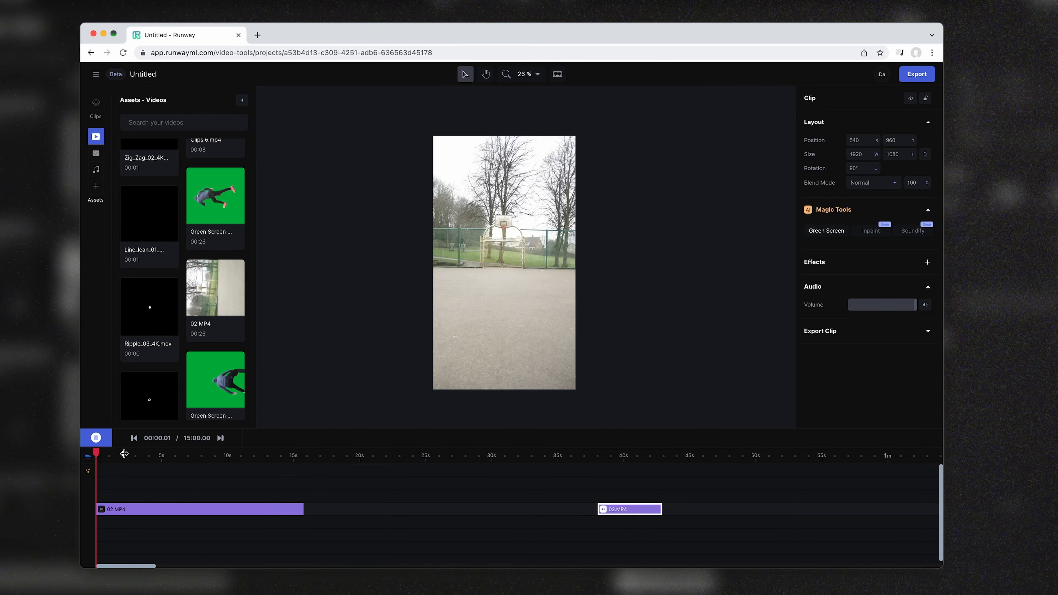
left_click(95, 436)
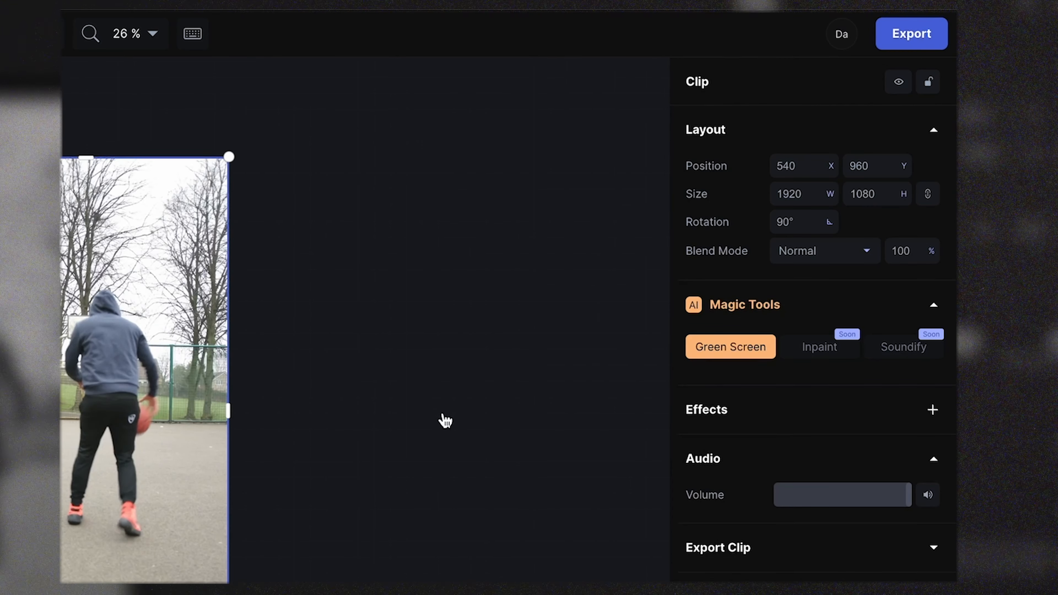
left_click(730, 346)
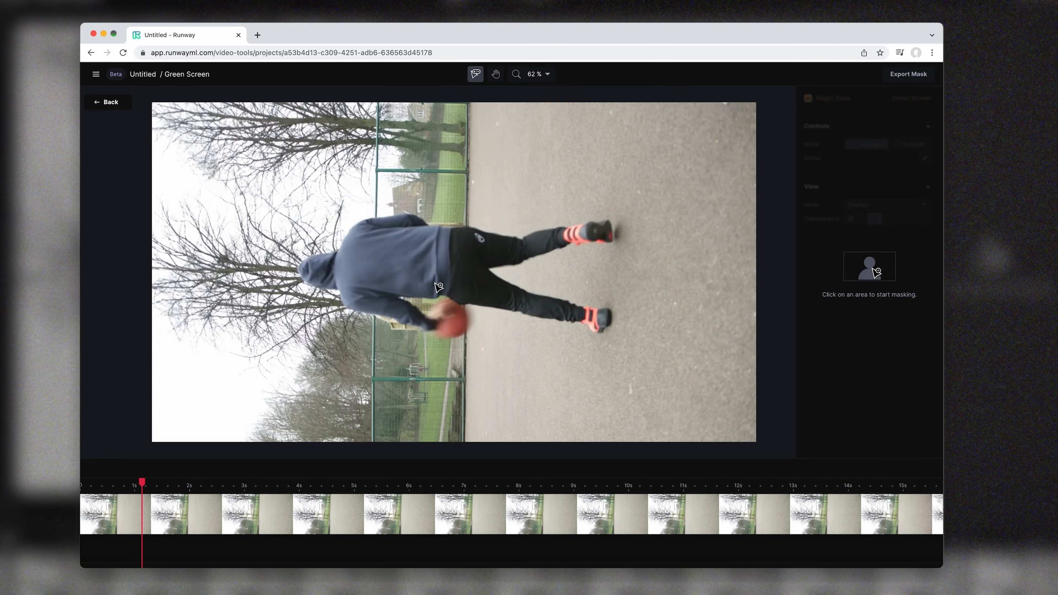
- Mask the player with a click on him and refine the mask against the court
left_click(437, 286)
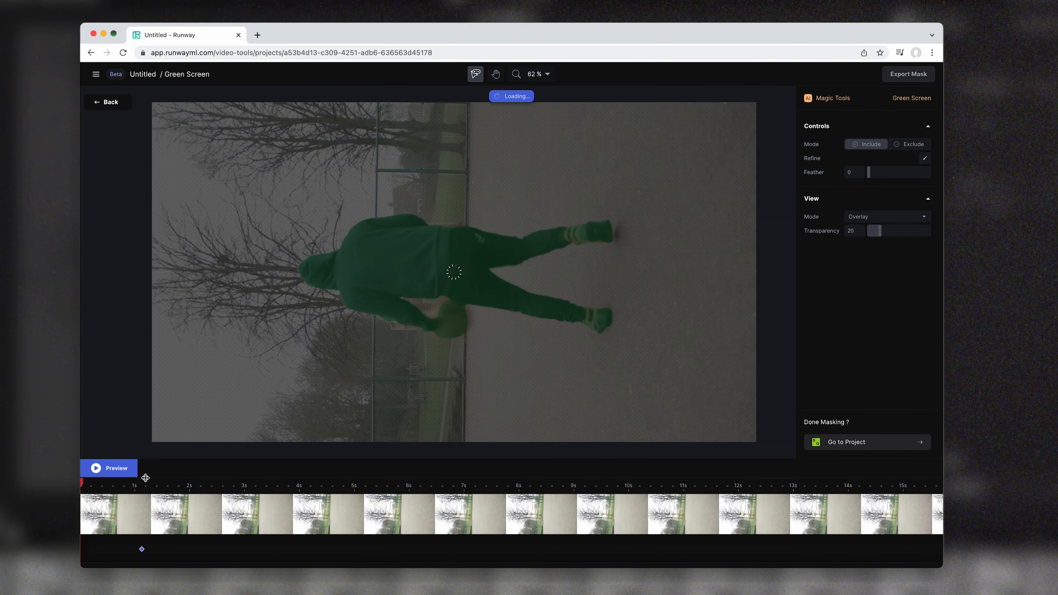
left_click(109, 468)
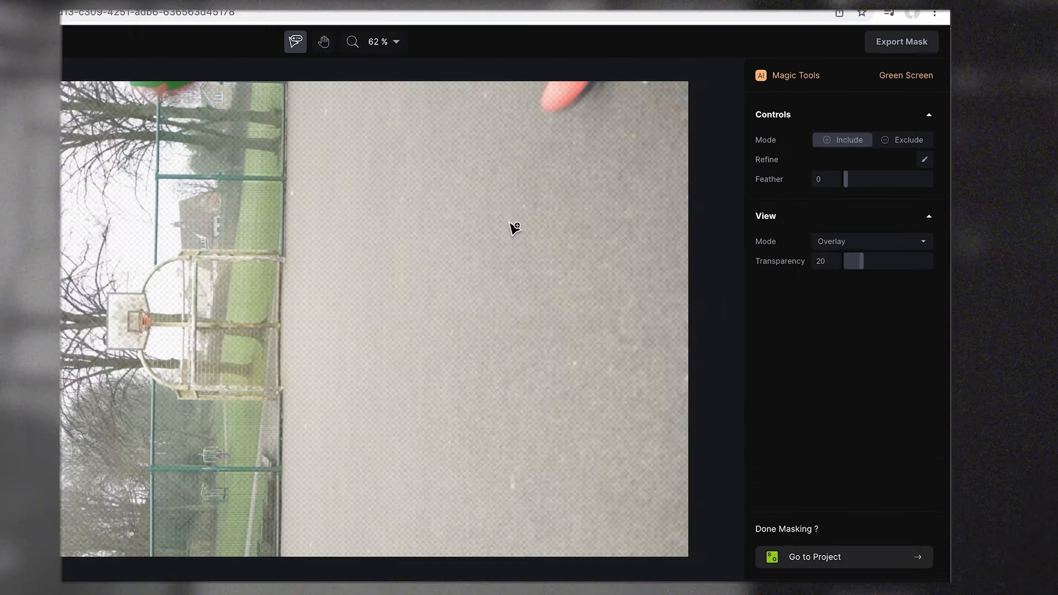
left_click(925, 159)
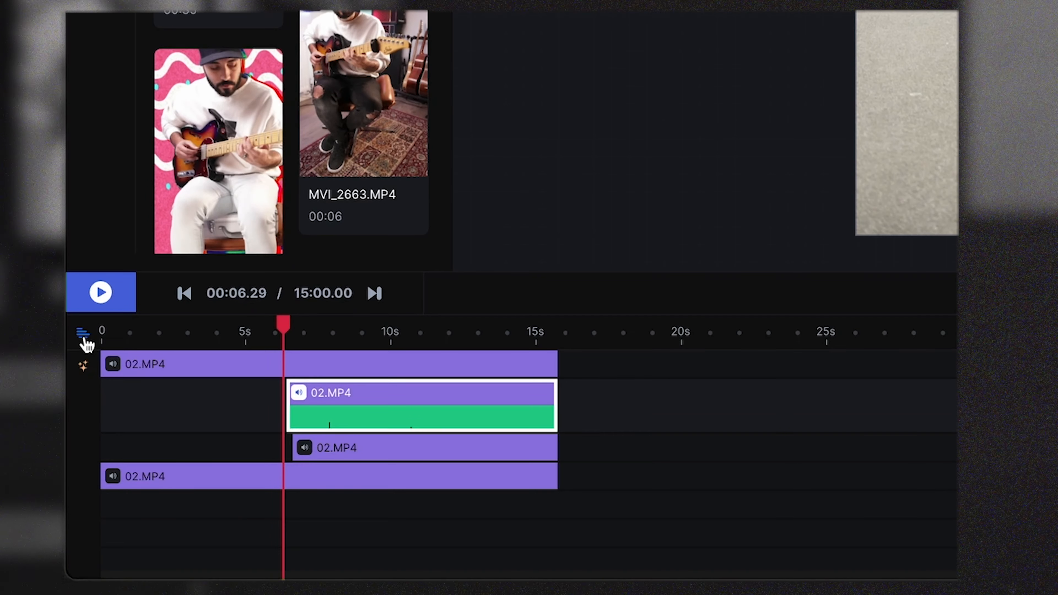
- Select a surplus staggered 02.MP4 layer and choose to delete it
left_click(82, 333)
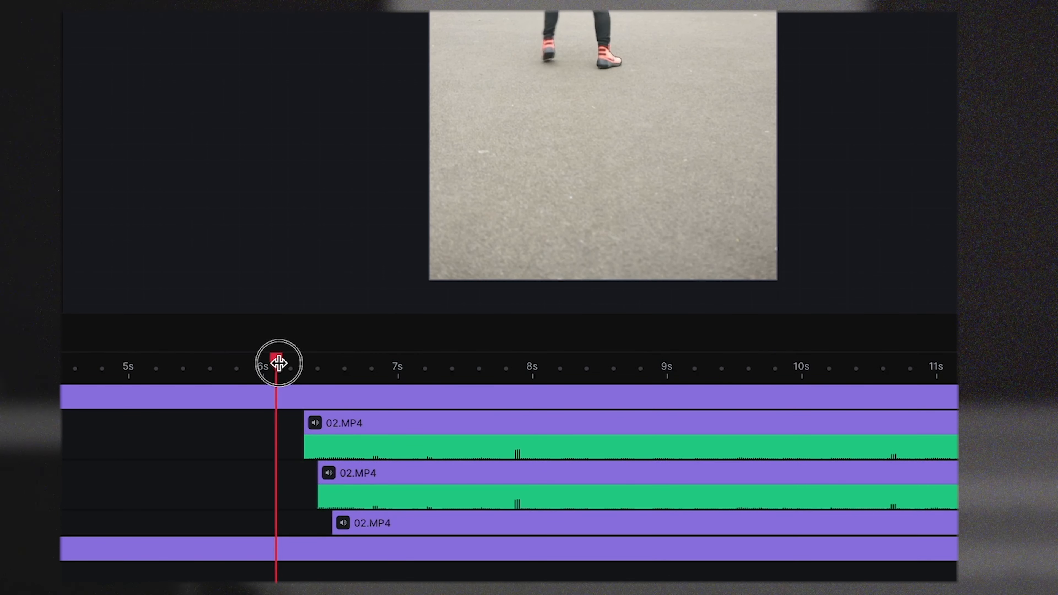
left_click(340, 523)
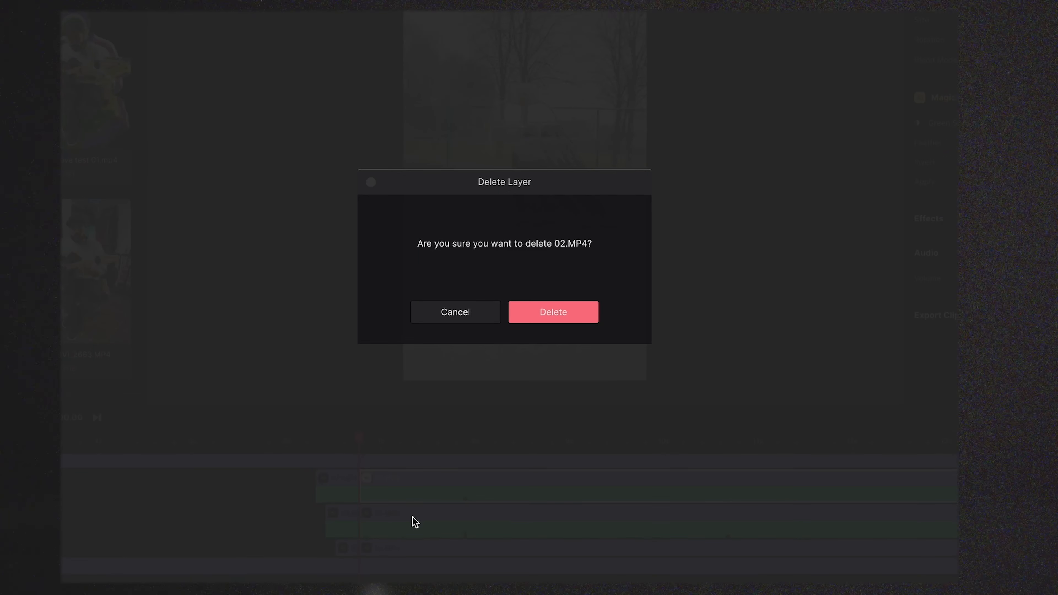
- Confirm deletion of the unwanted 02.MP4 layer
left_click(454, 312)
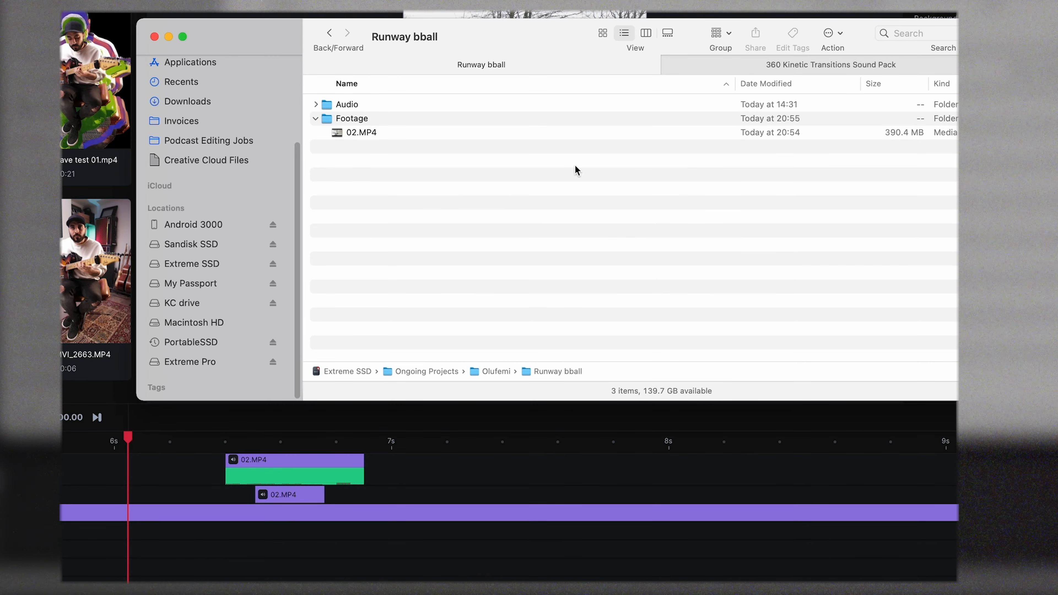
- Import the click sound files into the project's audio assets
left_click(832, 64)
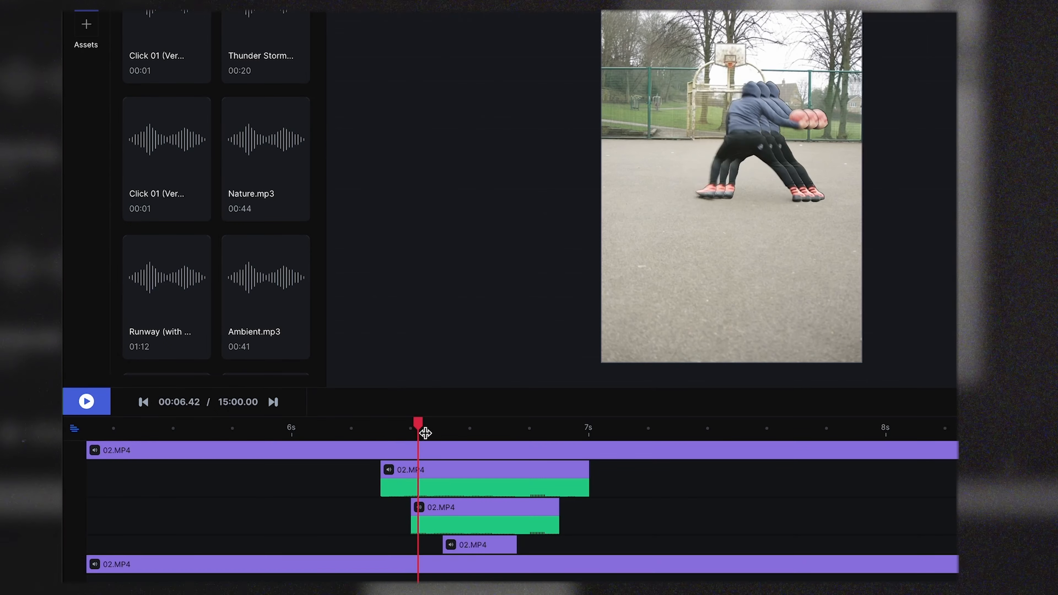
- Place the Click 01 sound on the timeline at the start of the motion trail
left_click(166, 27)
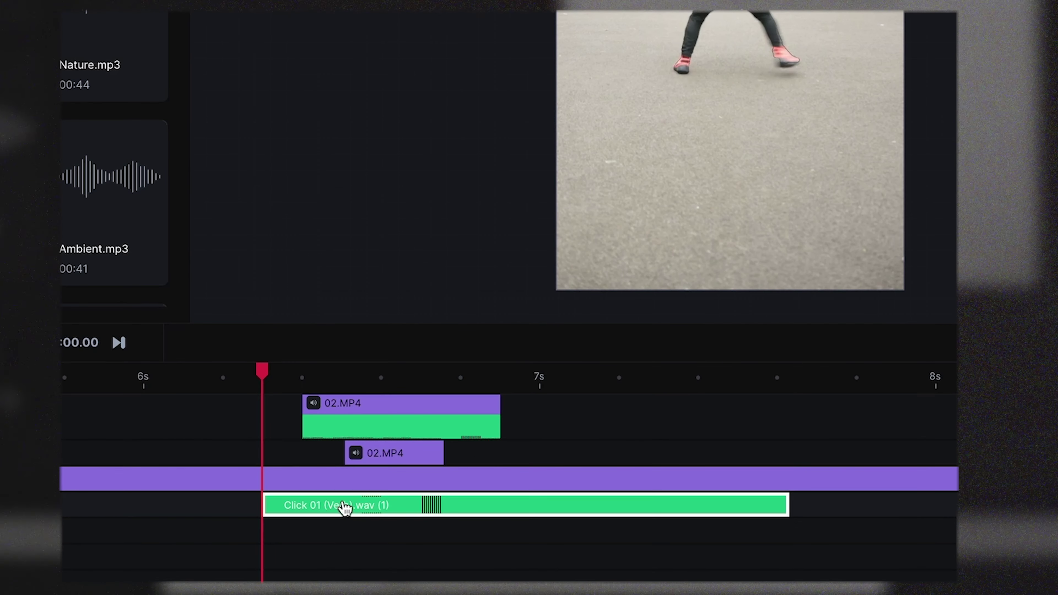
mouse_move(264, 410)
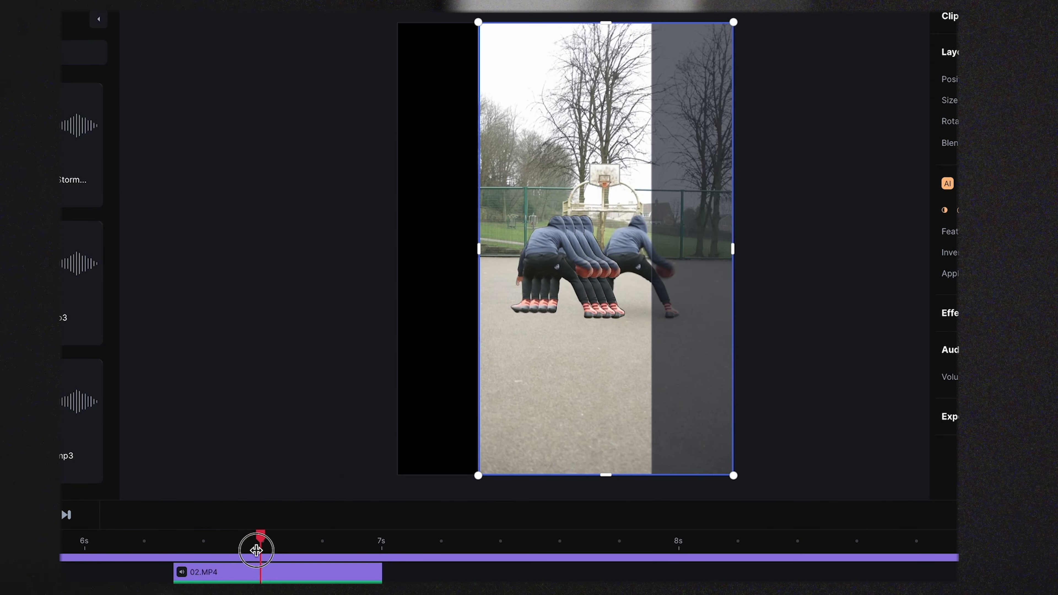
- Select the masked player clip and bring up its Effects library
left_click(477, 336)
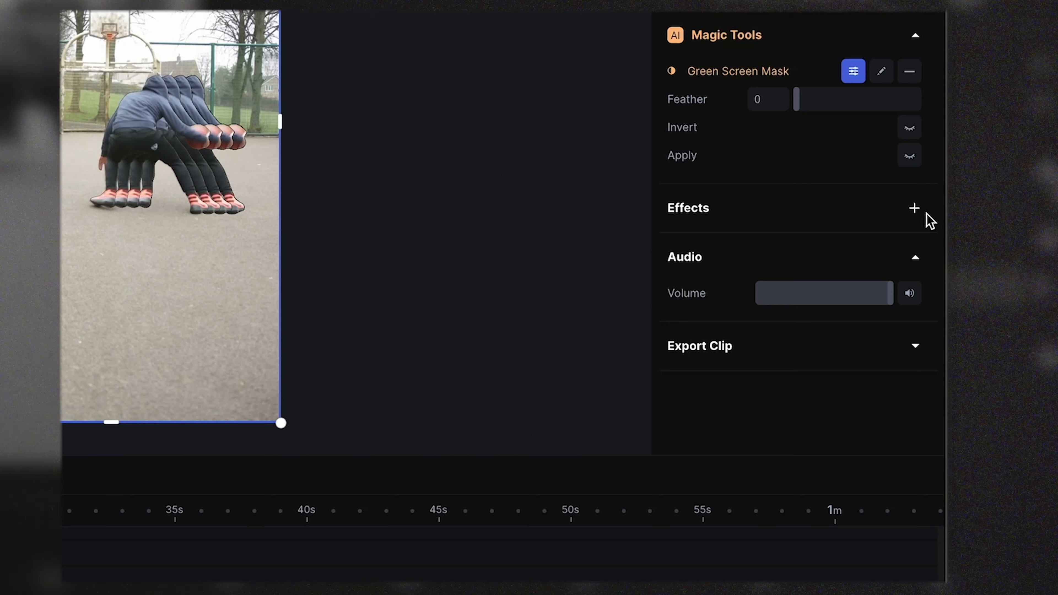
left_click(914, 208)
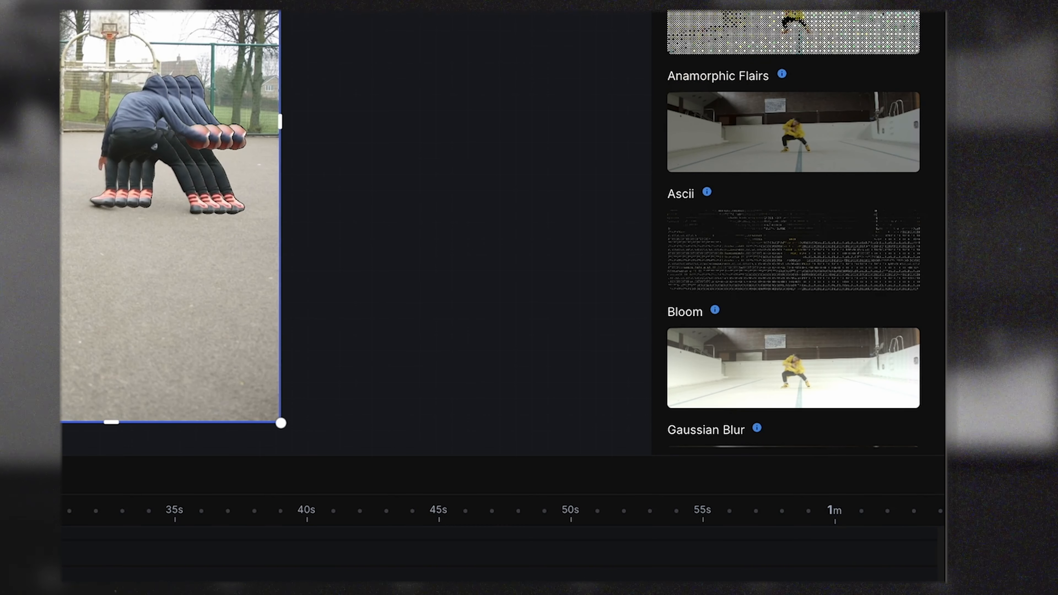